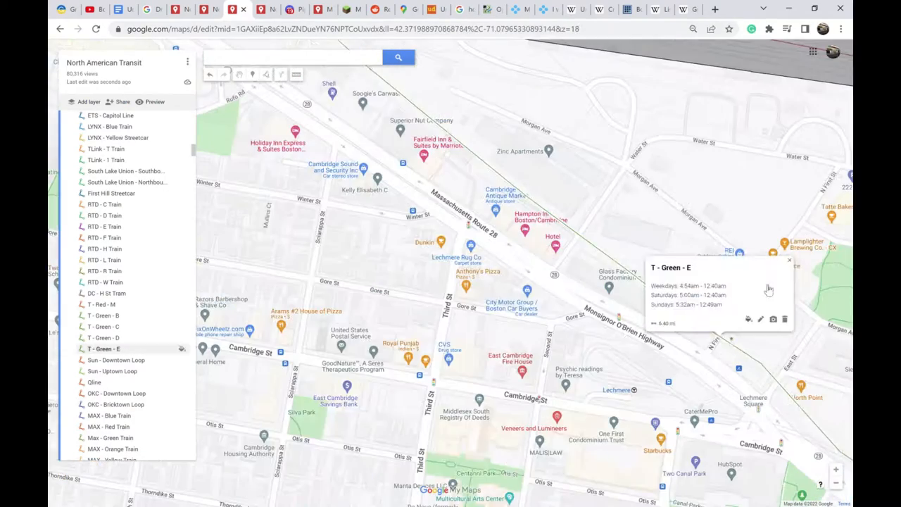
Open the Union Square station marker's info window to show its D and E line service
click(623, 9)
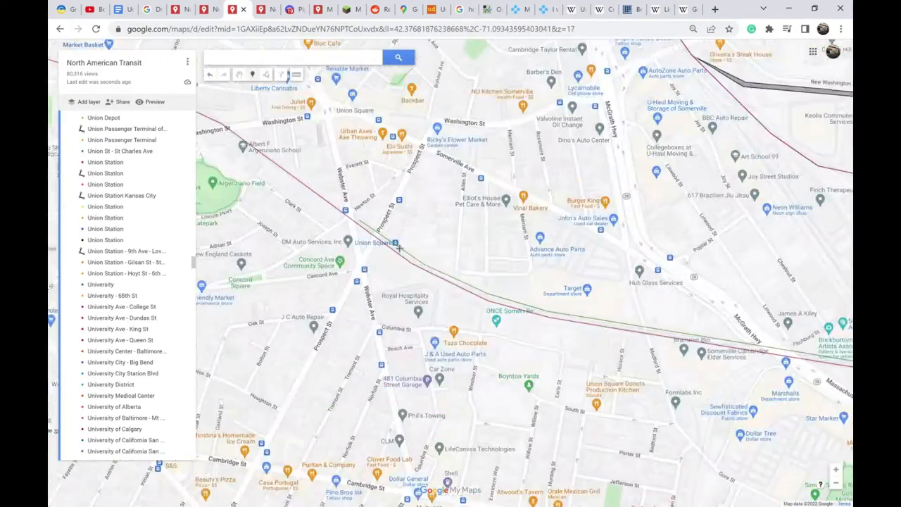
click(396, 243)
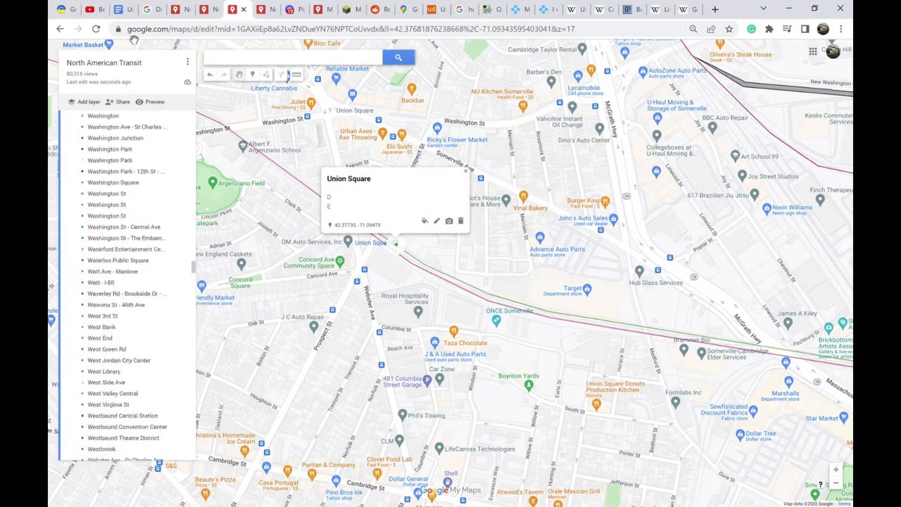